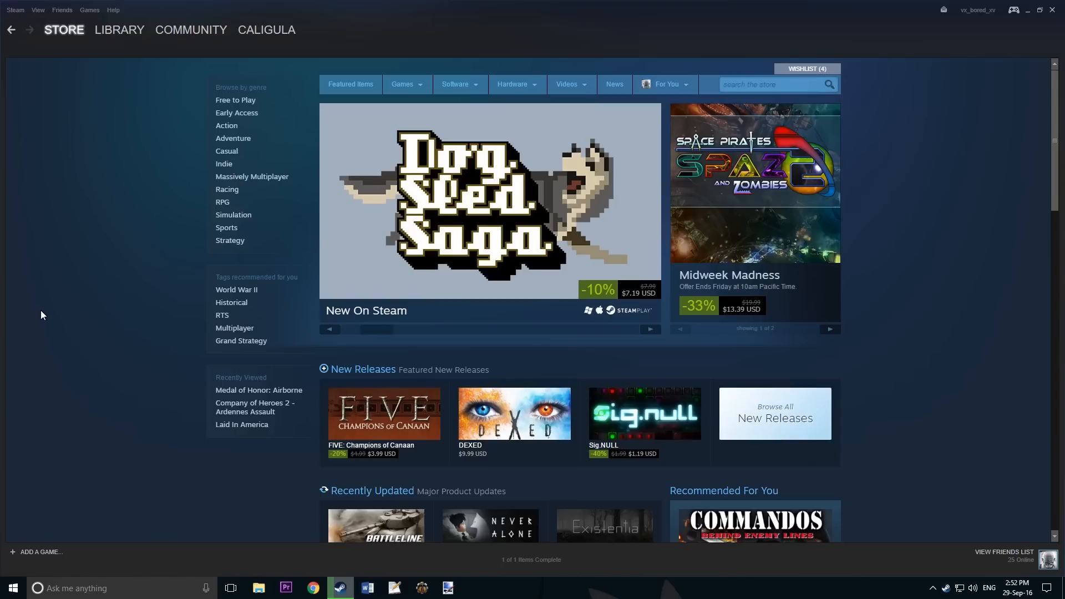
- Go to the Steam library and select the Total War: ATTILA game page
{"action": "left_click", "coordinate": [119, 29]}
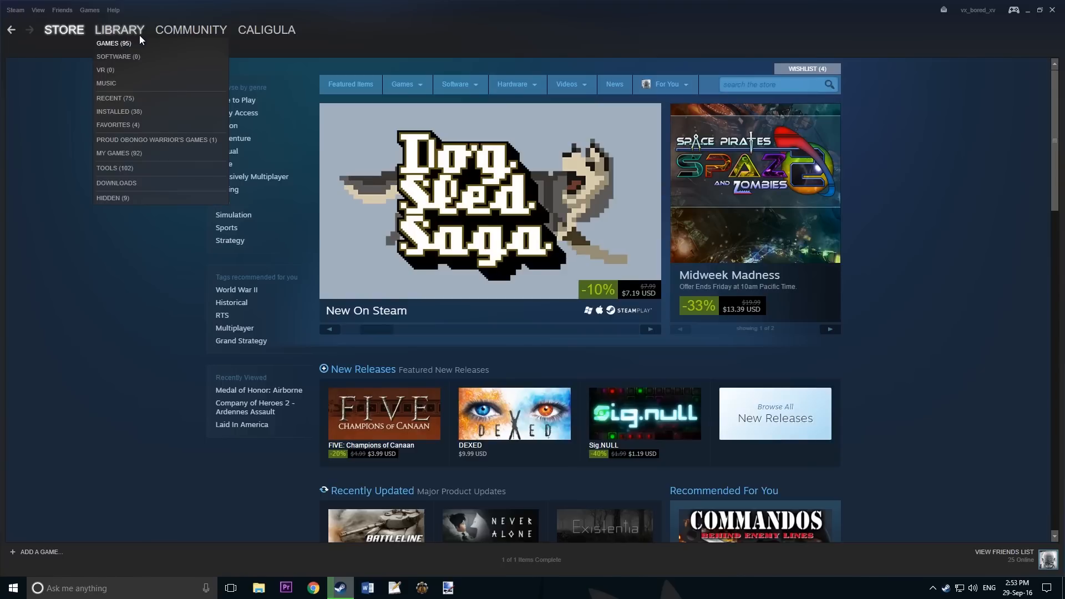
{"action": "left_click", "coordinate": [114, 43]}
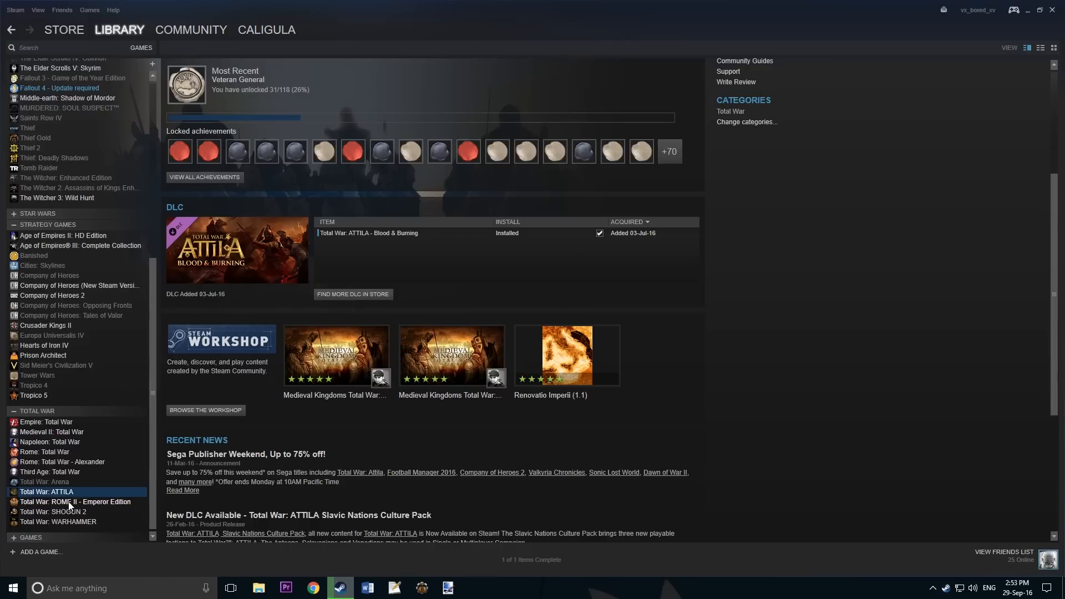
{"action": "mouse_move", "coordinate": [214, 418]}
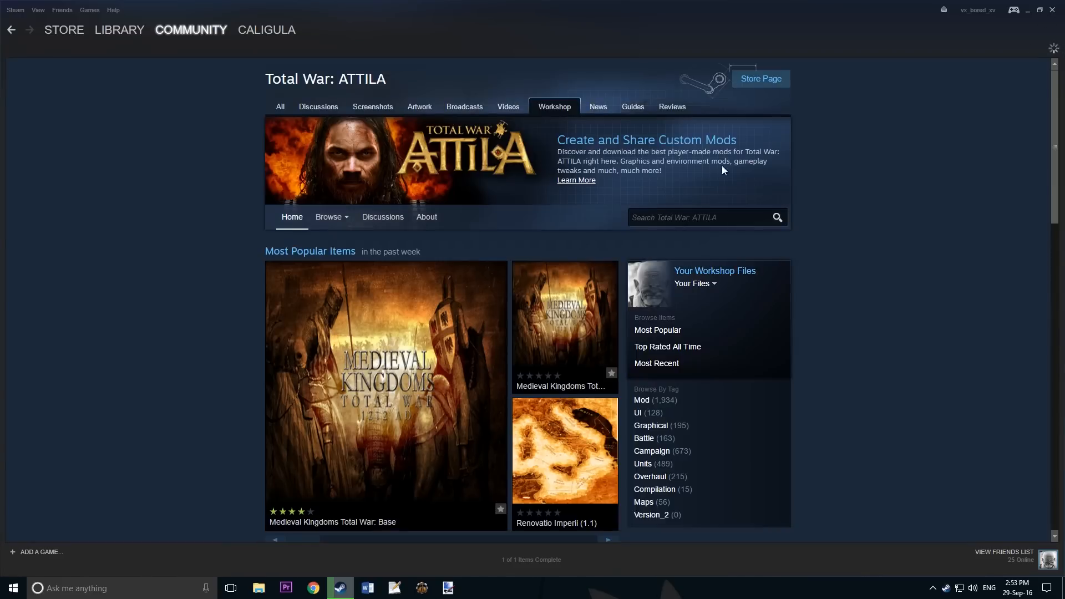
- Search the Workshop for 'Medieval Kingdoms Total War', subscribe to Base, then open Models
{"action": "type", "text": "Medieval Kingdoms Total War"}
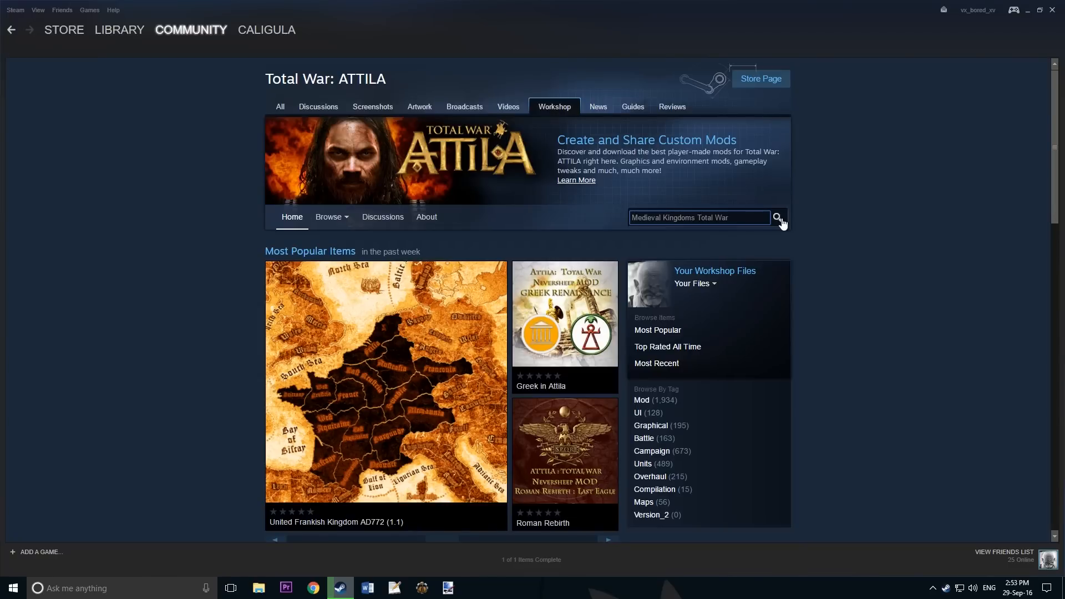
{"action": "left_click", "coordinate": [777, 217]}
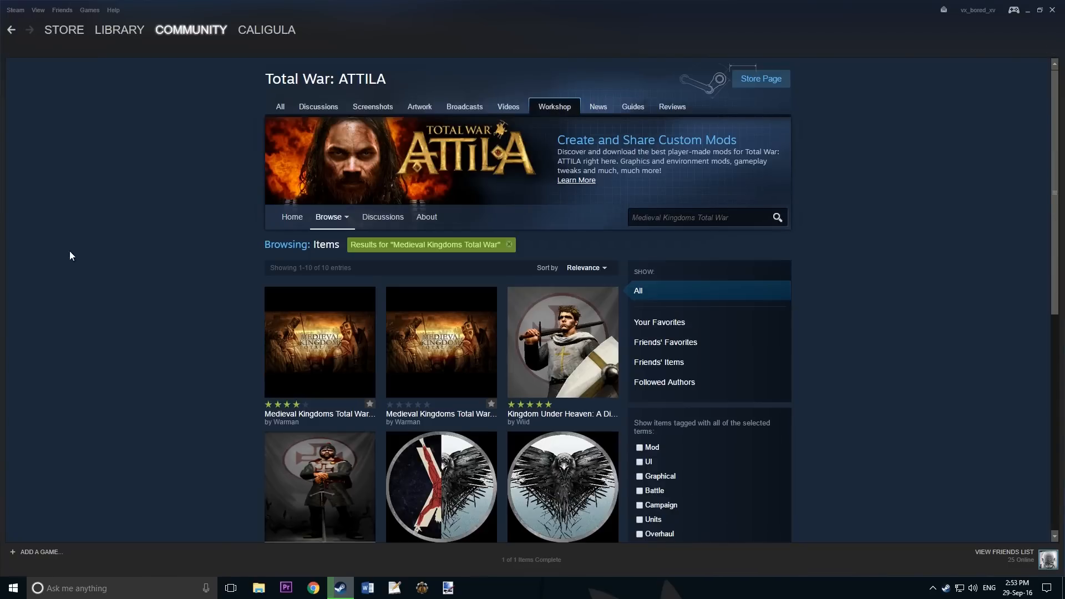
{"action": "scroll", "scroll_direction": "down", "scroll_amount": 3}
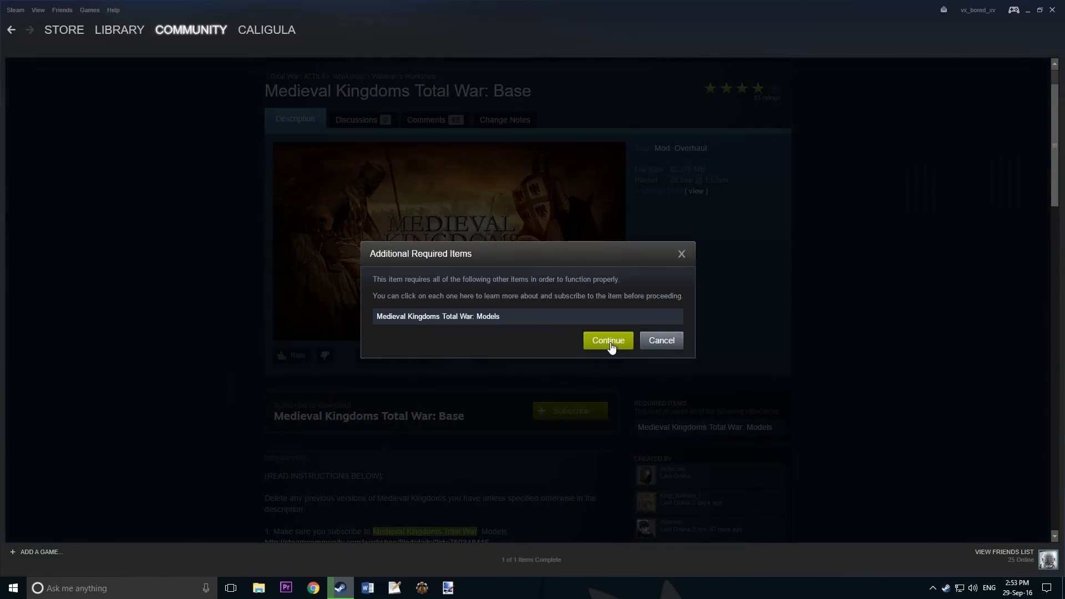
{"action": "left_click", "coordinate": [606, 340]}
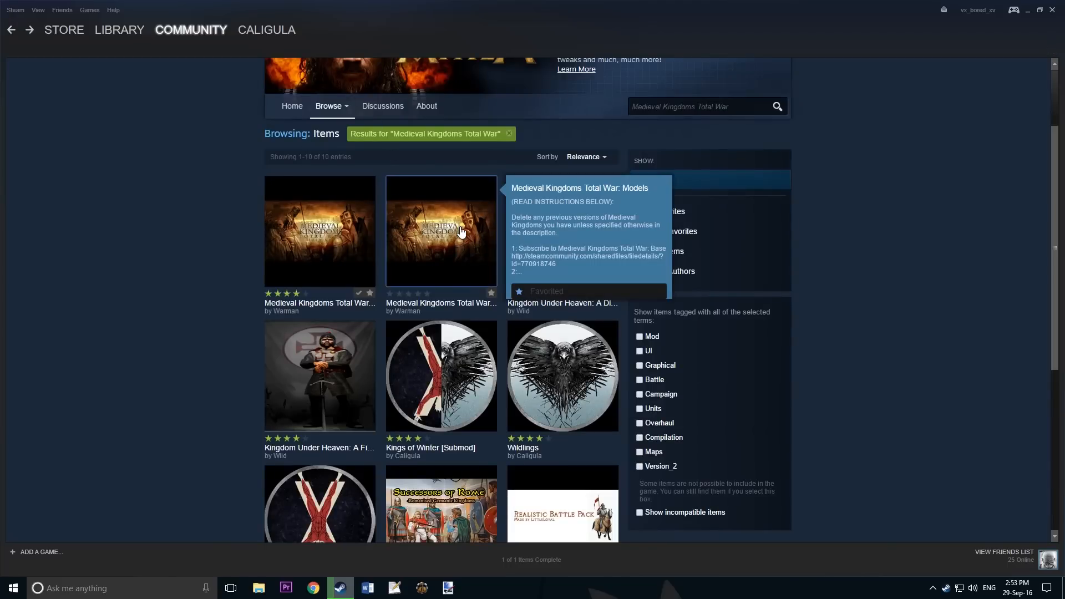
{"action": "left_click", "coordinate": [440, 231]}
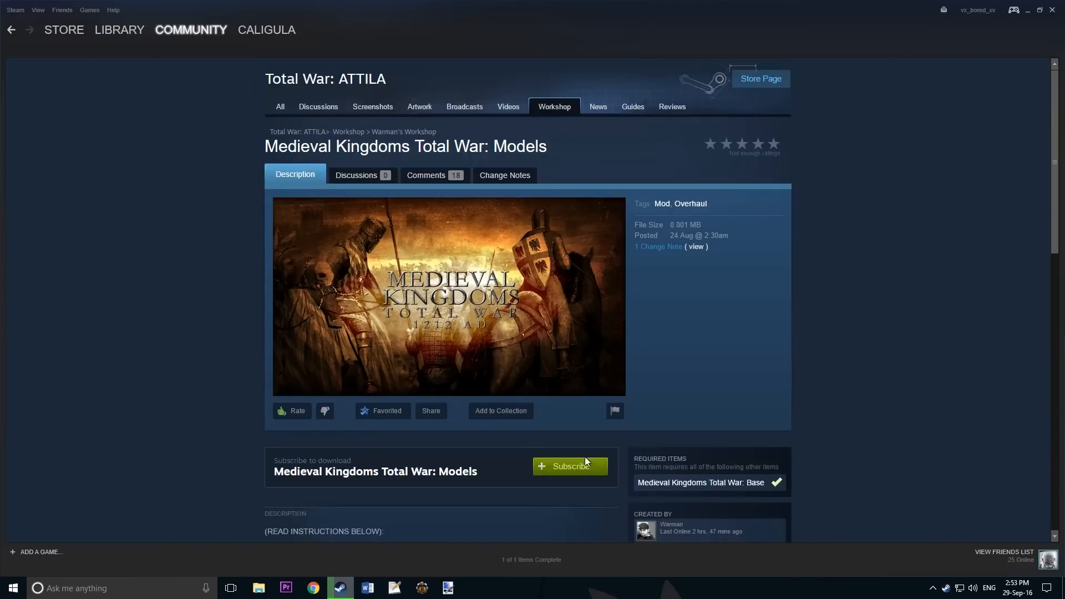
- Subscribe to the Medieval Kingdoms Total War: Models mod and scroll through its install notes
{"action": "left_click", "coordinate": [569, 467]}
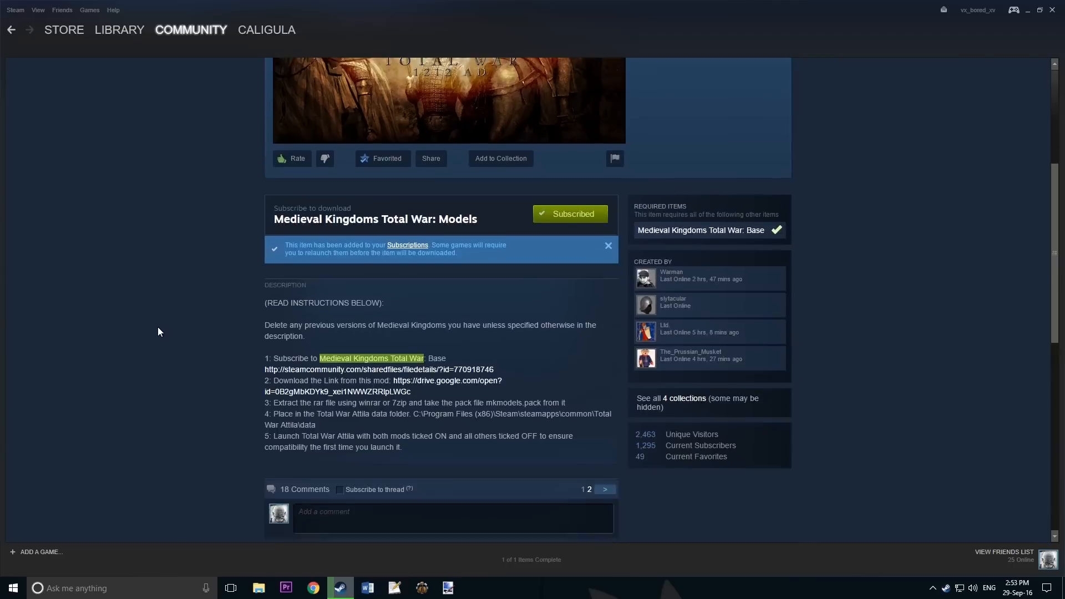
{"action": "scroll", "scroll_direction": "down", "scroll_amount": 3}
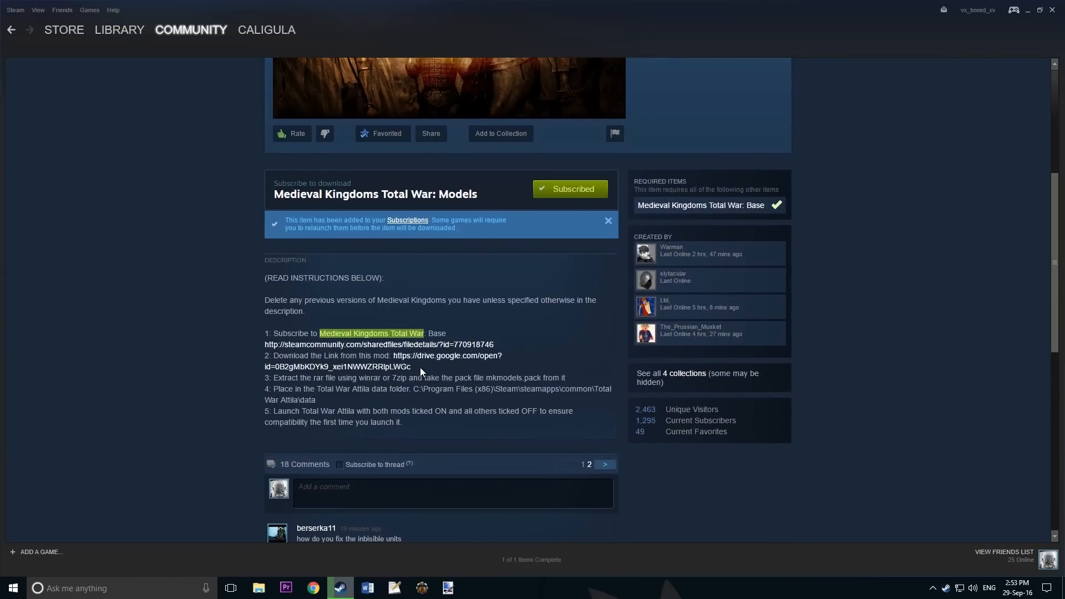
{"action": "left_click_drag", "start_coordinate": [393, 355], "coordinate": [411, 365]}
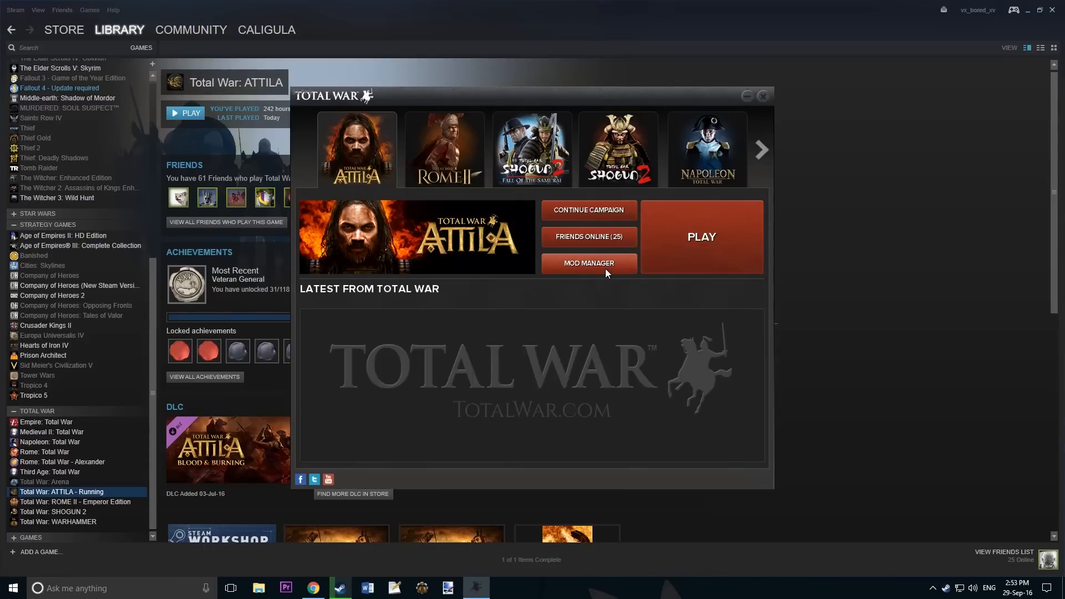
- Enable only the two Medieval Kingdoms mods in Mod Manager, start the game, and minimize Steam
{"action": "left_click", "coordinate": [587, 263]}
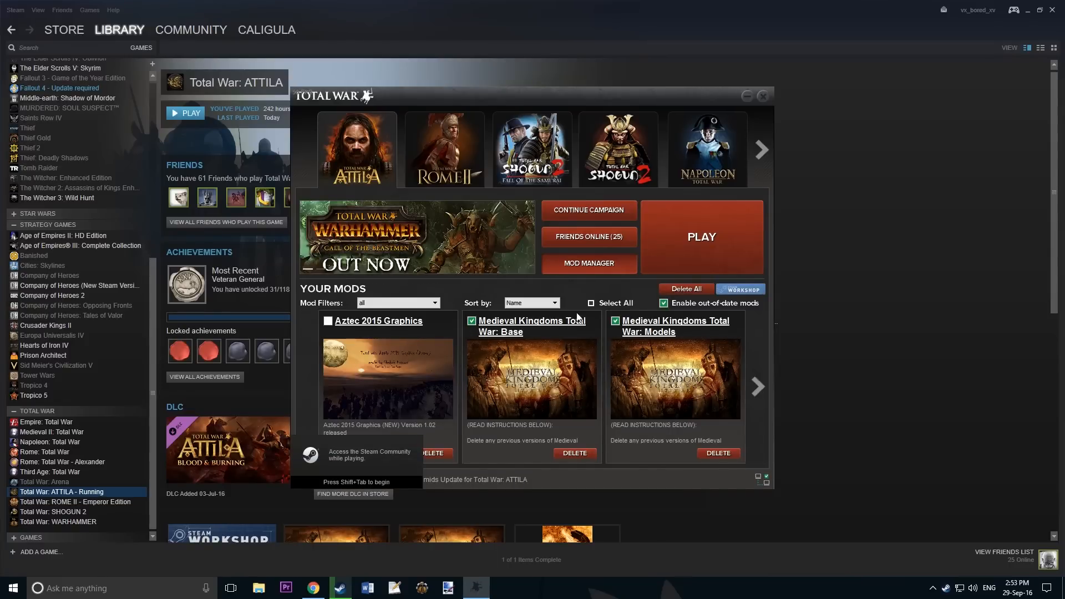
{"action": "mouse_move", "coordinate": [324, 332]}
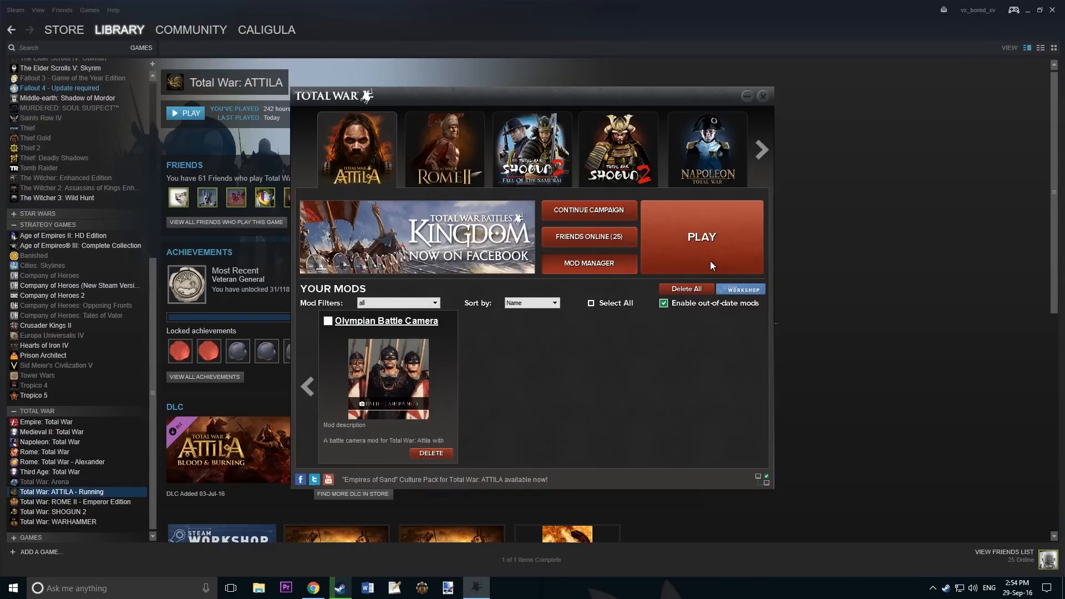
{"action": "left_click", "coordinate": [762, 95]}
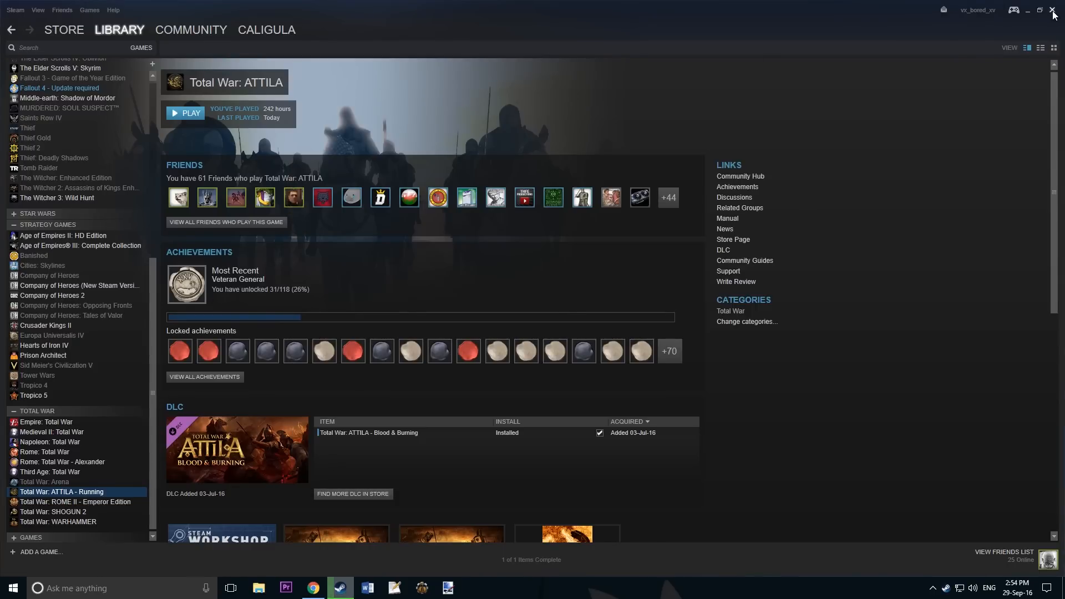
{"action": "left_click", "coordinate": [1052, 10]}
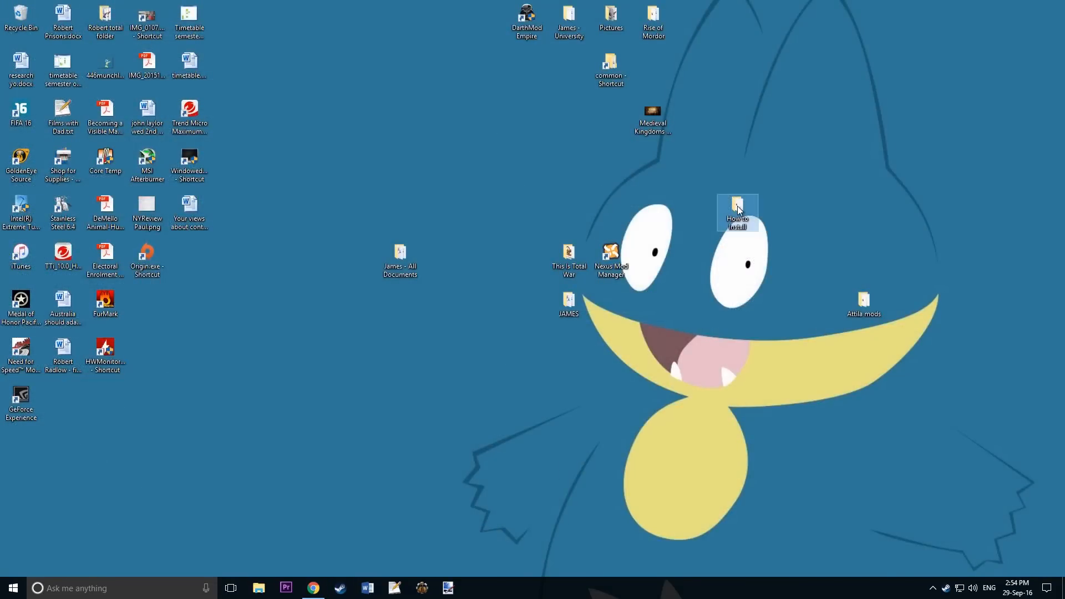
- Extract mkmodels.rar in the How to Install folder and right-click the resulting mkmodels.pack
{"action": "double_click", "coordinate": [737, 211]}
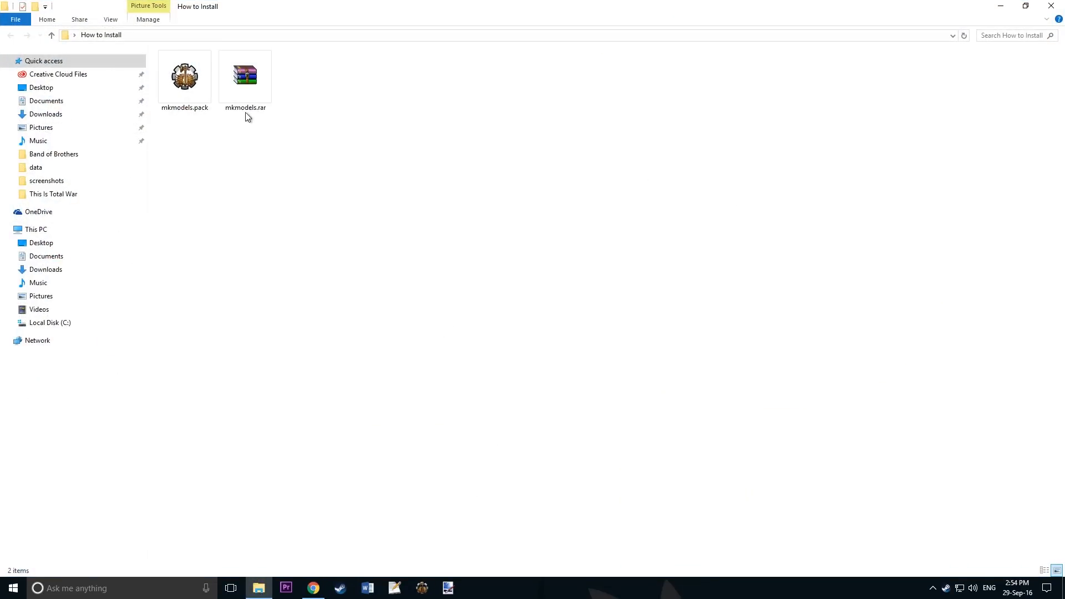
{"action": "left_click", "coordinate": [244, 78]}
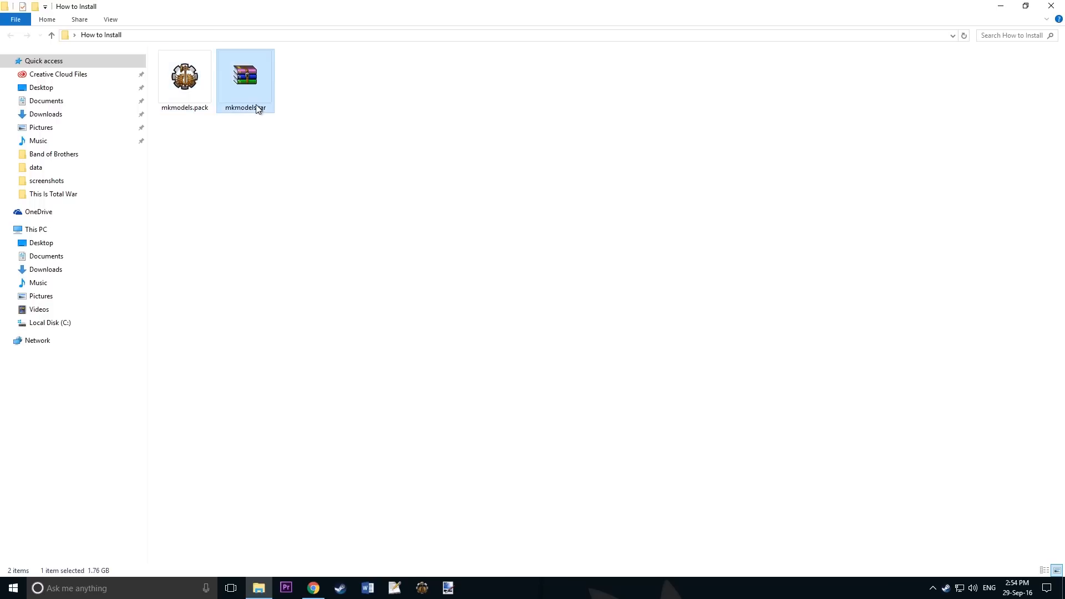
{"action": "mouse_move", "coordinate": [263, 74]}
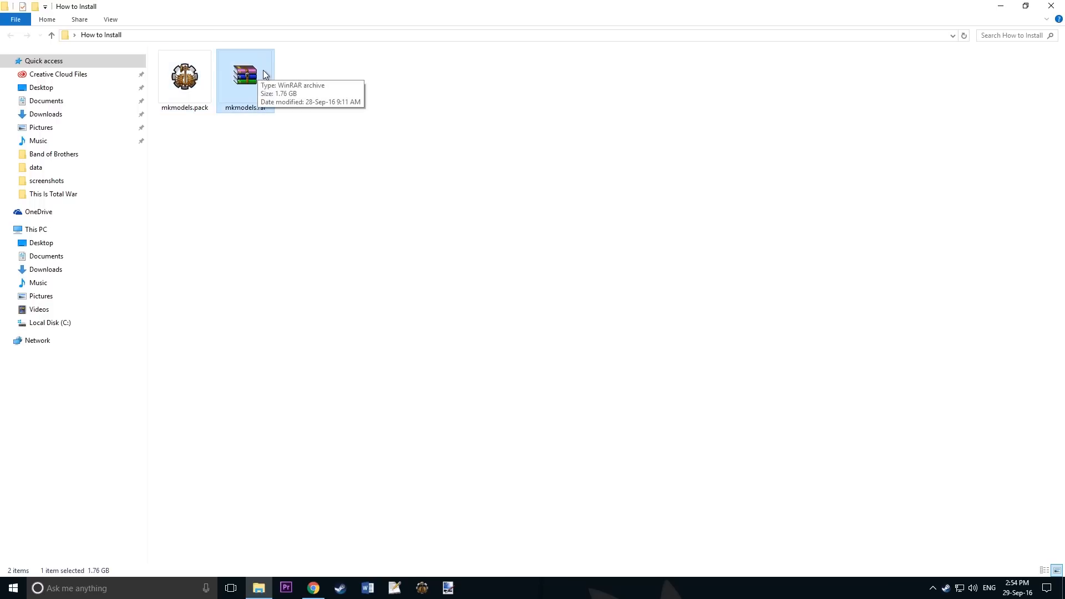
{"action": "right_click", "coordinate": [245, 75]}
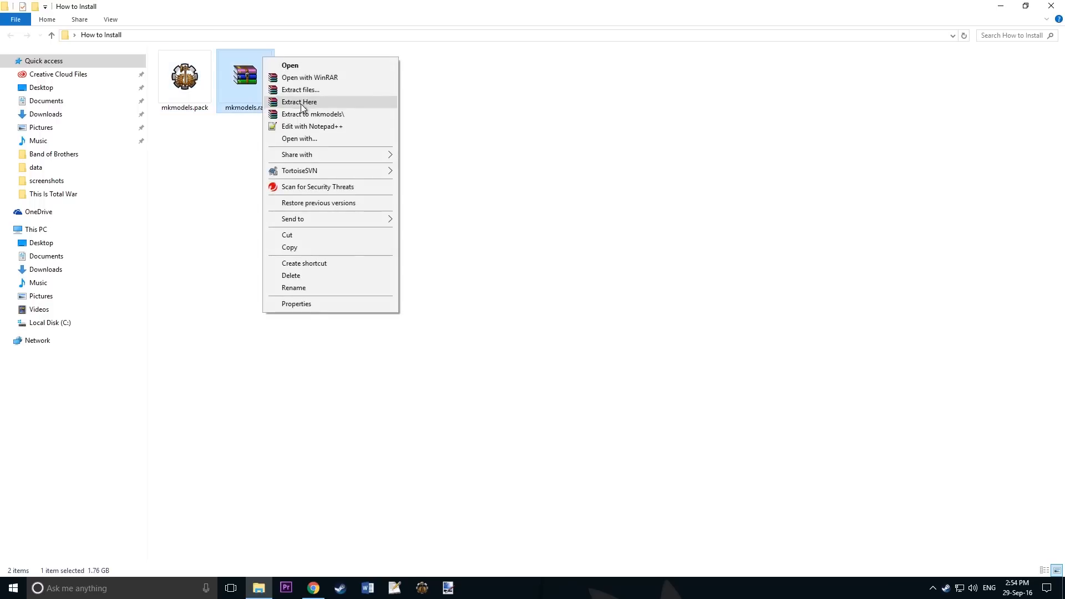
{"action": "mouse_move", "coordinate": [340, 108]}
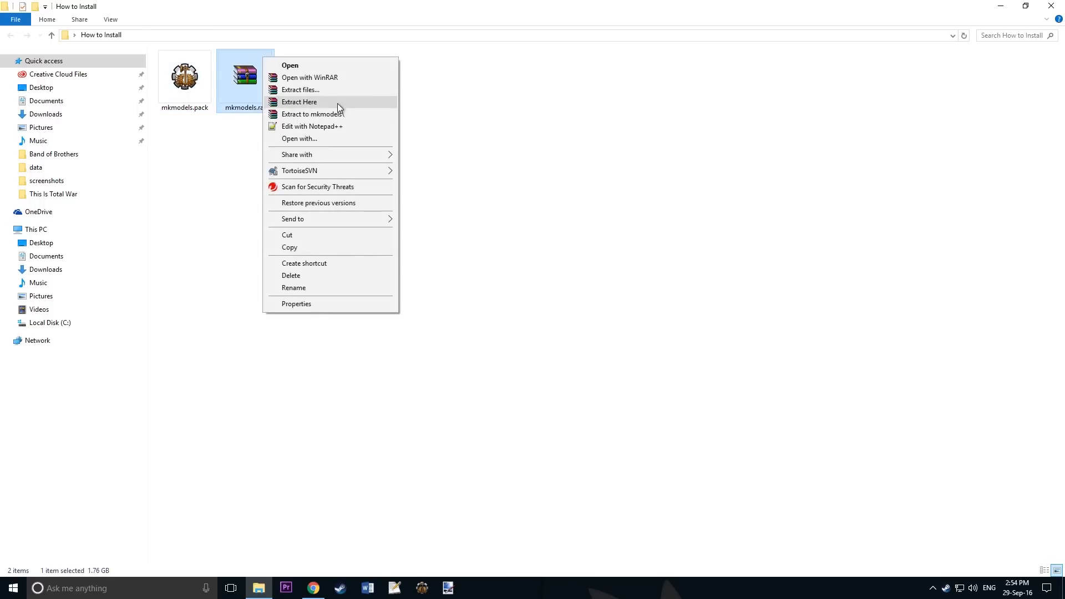
{"action": "left_click", "coordinate": [184, 76]}
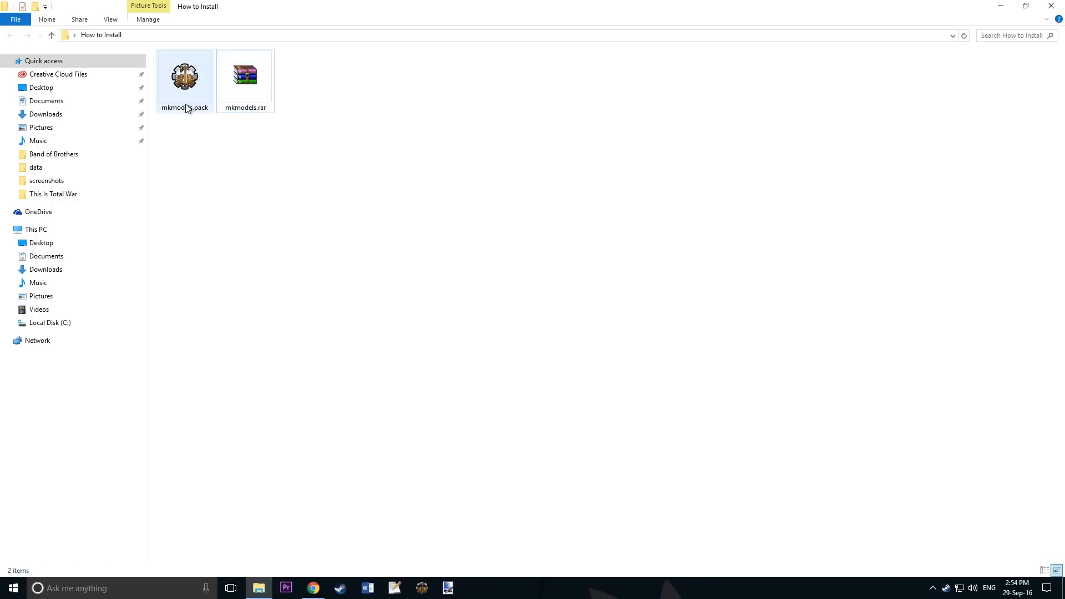
{"action": "left_click", "coordinate": [184, 76]}
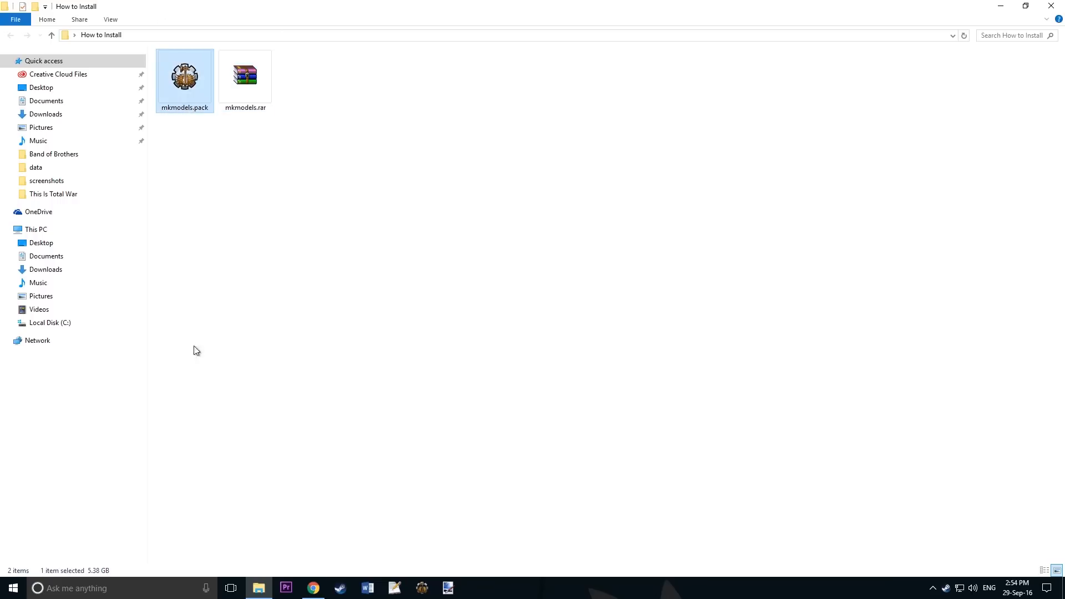
{"action": "mouse_move", "coordinate": [295, 372]}
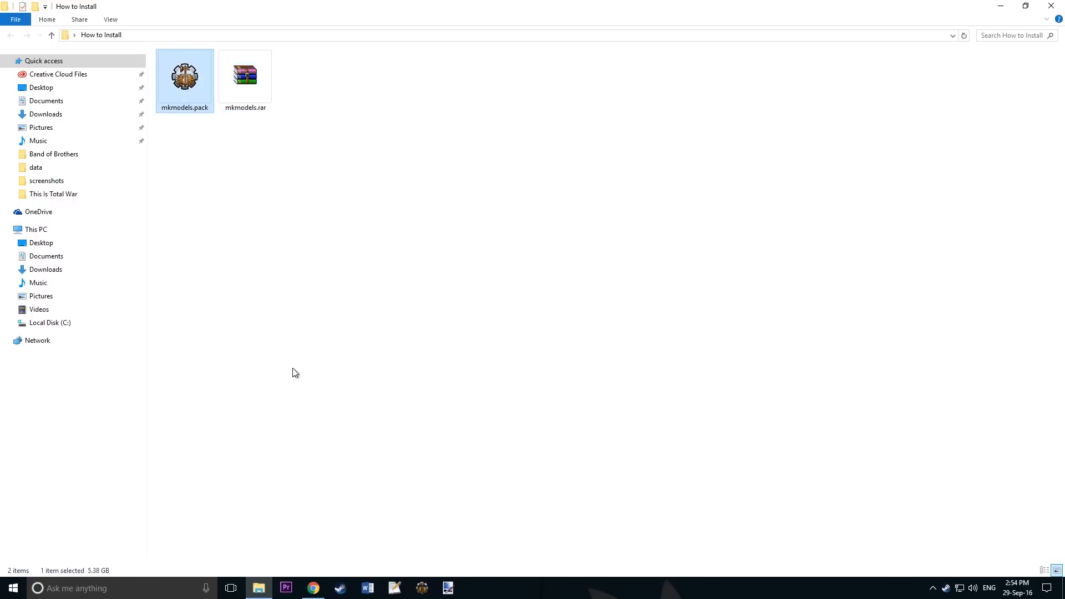
{"action": "right_click", "coordinate": [184, 76]}
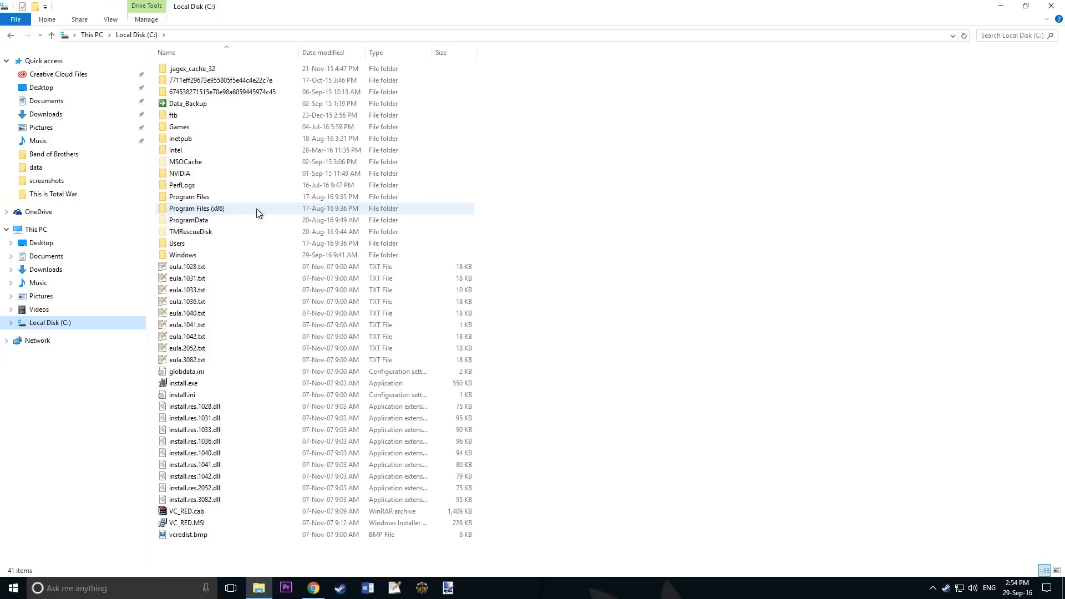
- Browse through Program Files (x86), Steam, steamapps and common into the Total War Attila folder
{"action": "double_click", "coordinate": [196, 208]}
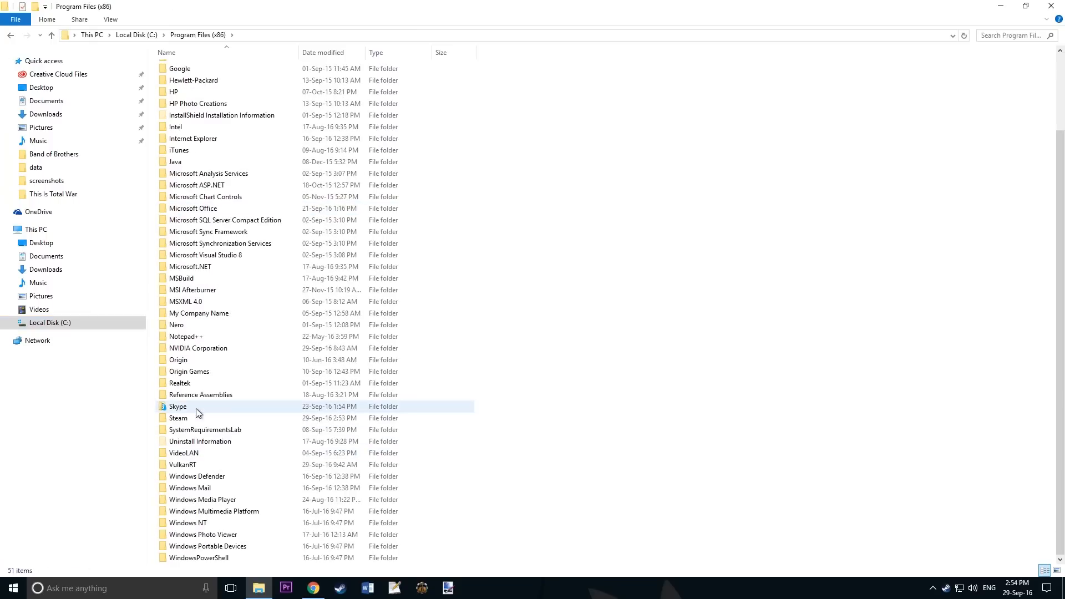
{"action": "double_click", "coordinate": [179, 417]}
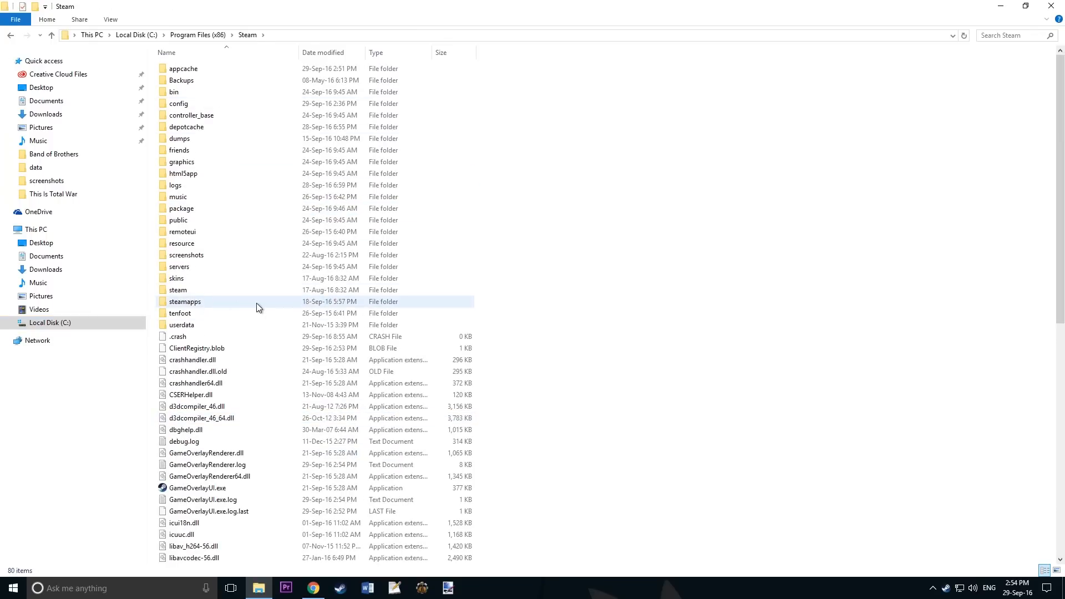
{"action": "double_click", "coordinate": [184, 301]}
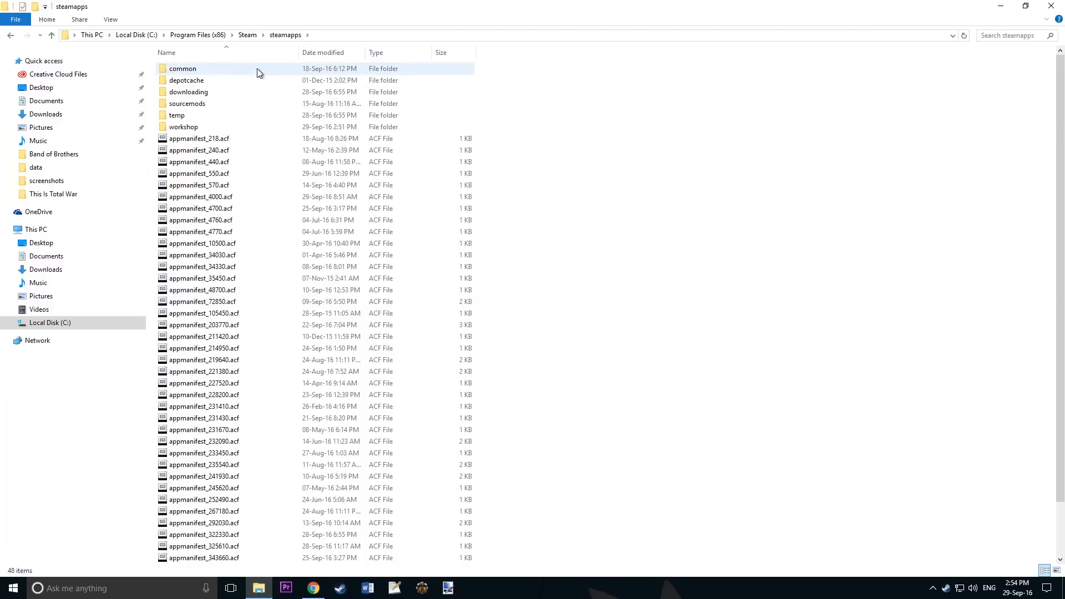
{"action": "double_click", "coordinate": [182, 67]}
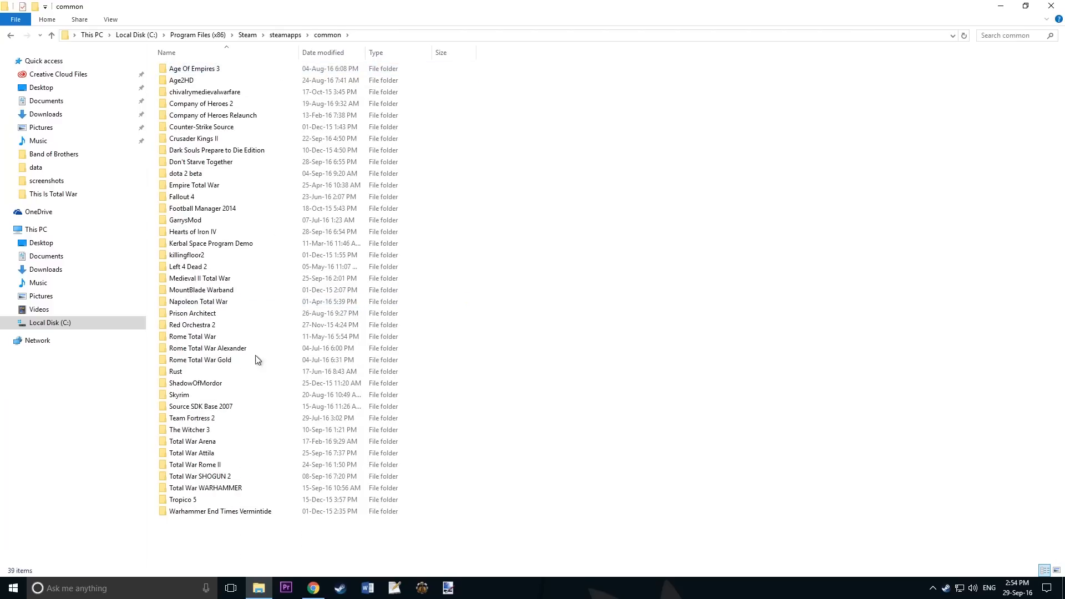
{"action": "left_click", "coordinate": [192, 453]}
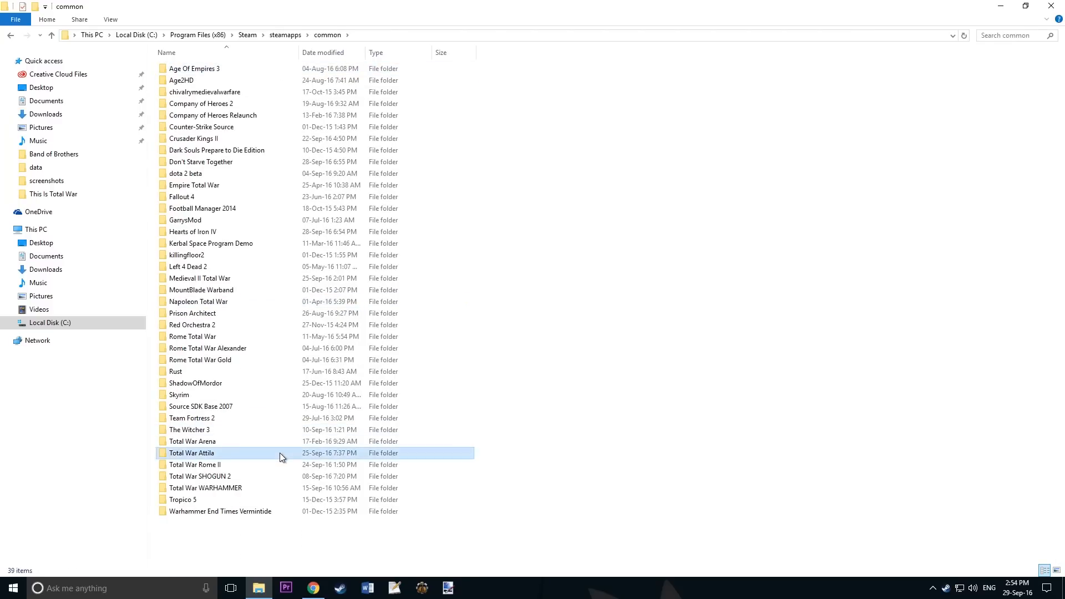
{"action": "double_click", "coordinate": [191, 453]}
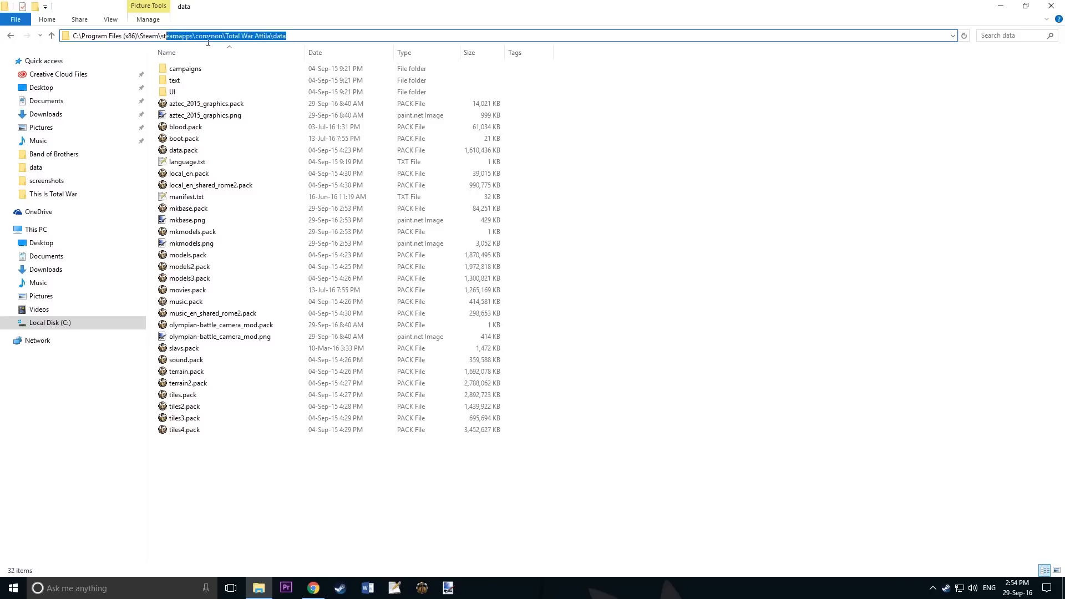
- Paste mkmodels.pack into the Attila data folder, replacing the existing file
{"action": "left_click", "coordinate": [600, 226]}
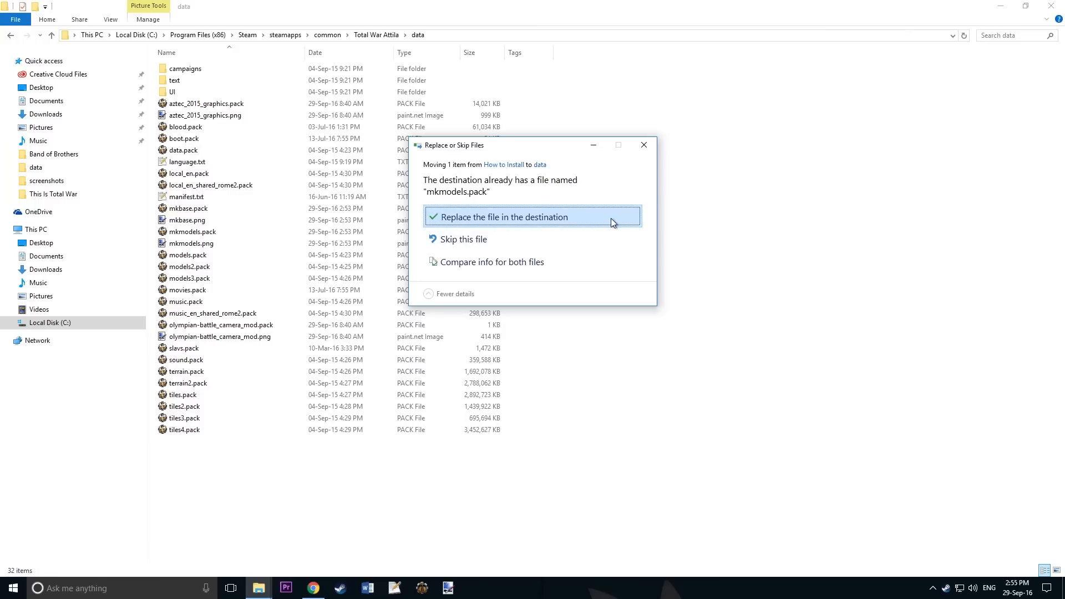
{"action": "left_click", "coordinate": [503, 217]}
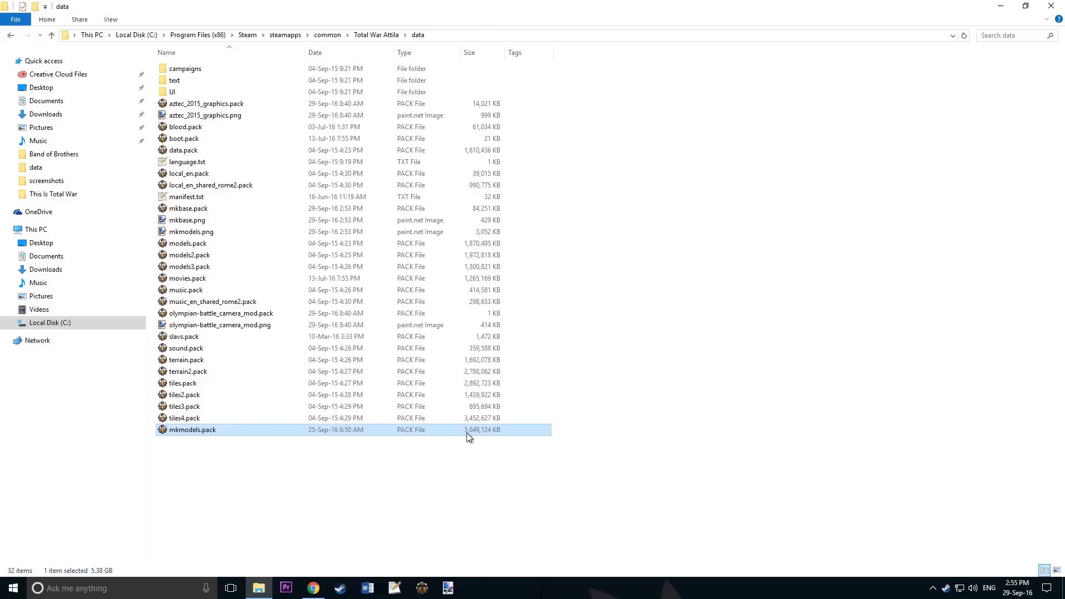
{"action": "mouse_move", "coordinate": [497, 438]}
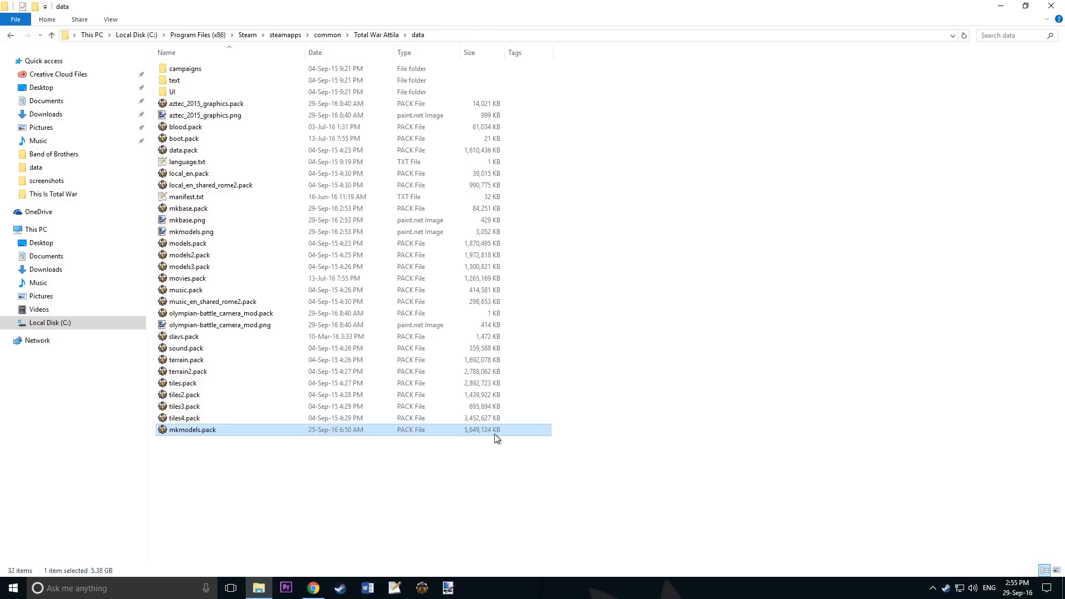
- Relaunch Total War: ATTILA from Steam's Library using the taskbar icon's quick menu
{"action": "right_click", "coordinate": [339, 588]}
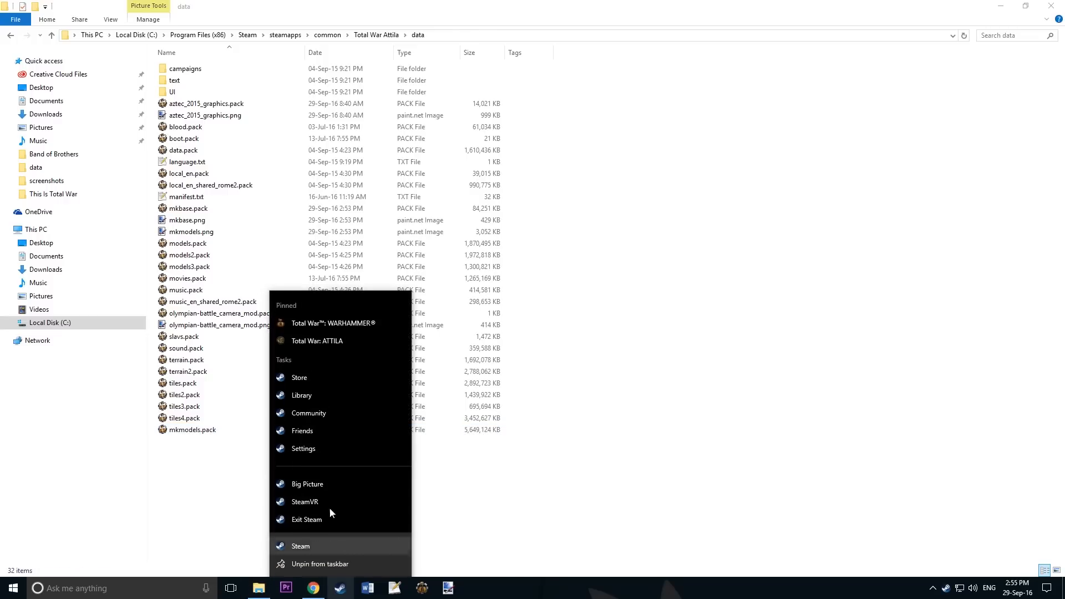
{"action": "left_click", "coordinate": [302, 395]}
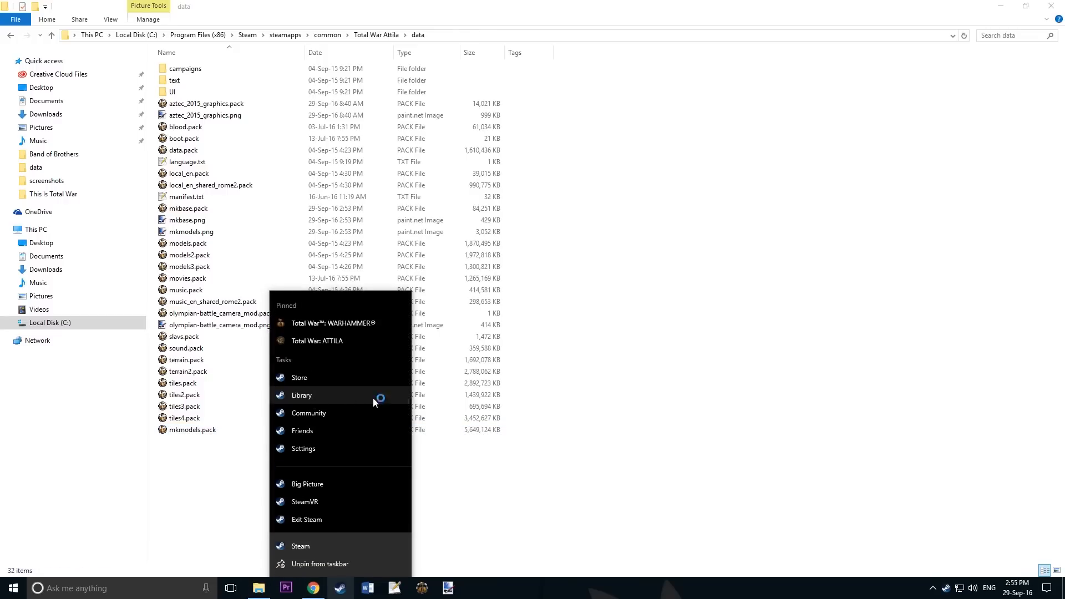
{"action": "left_click", "coordinate": [302, 396]}
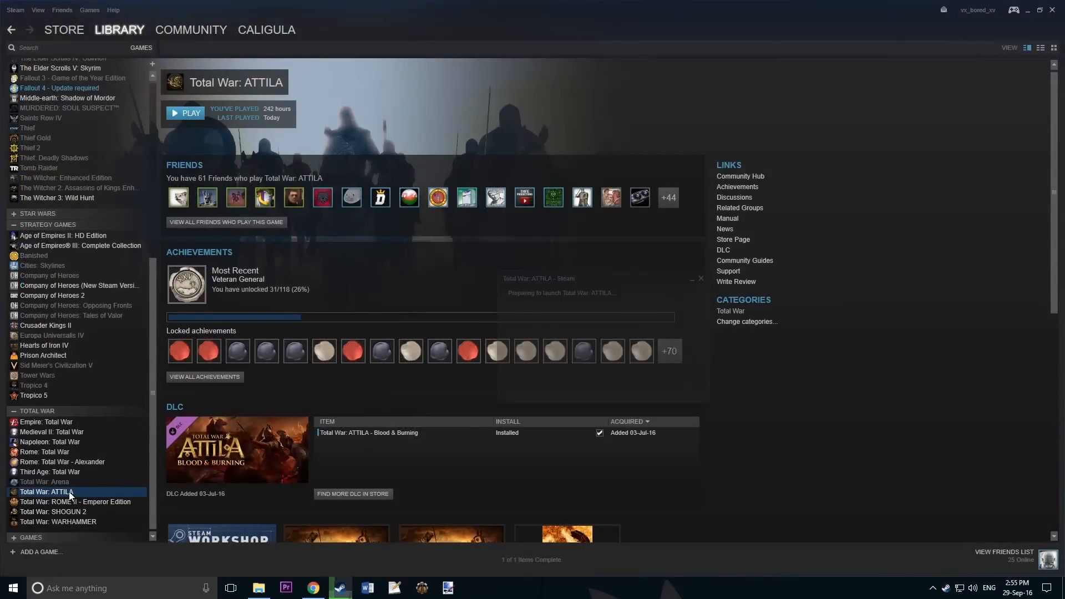
{"action": "left_click", "coordinate": [185, 113]}
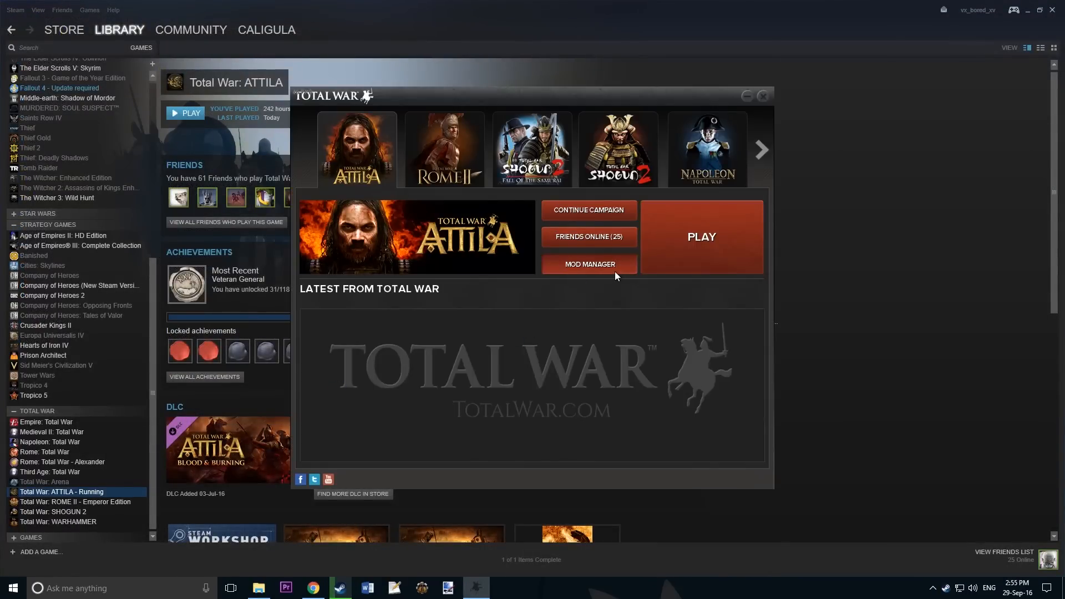
- Hit PLAY in the Total War launcher to boot Attila to its splash screen
{"action": "left_click", "coordinate": [589, 263]}
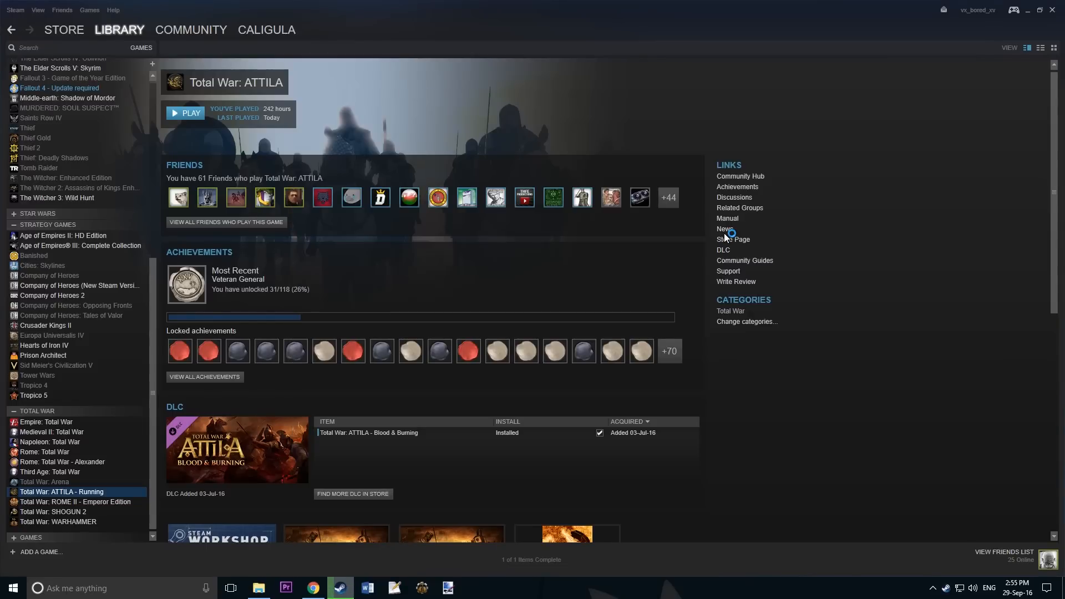
{"action": "left_click", "coordinate": [185, 113]}
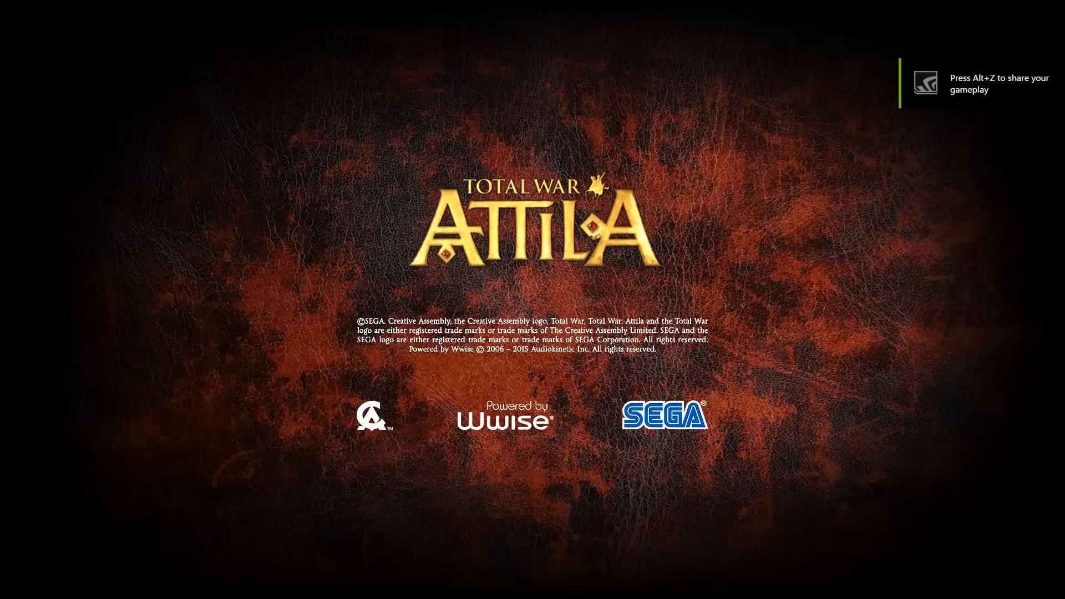